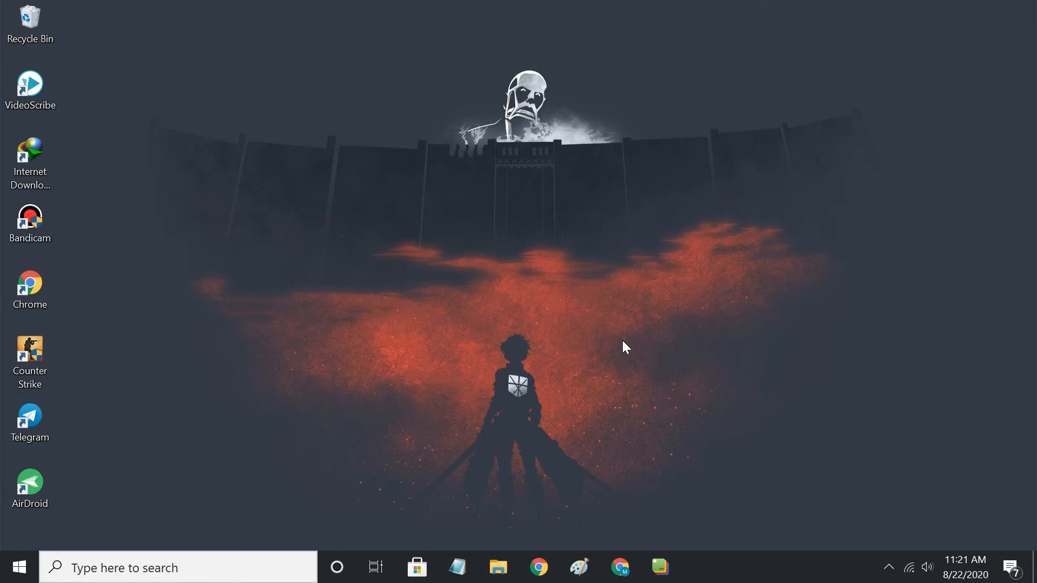
- Launch Command Prompt as administrator from Start search for 'cmd'
{"action": "type", "text": "cmd"}
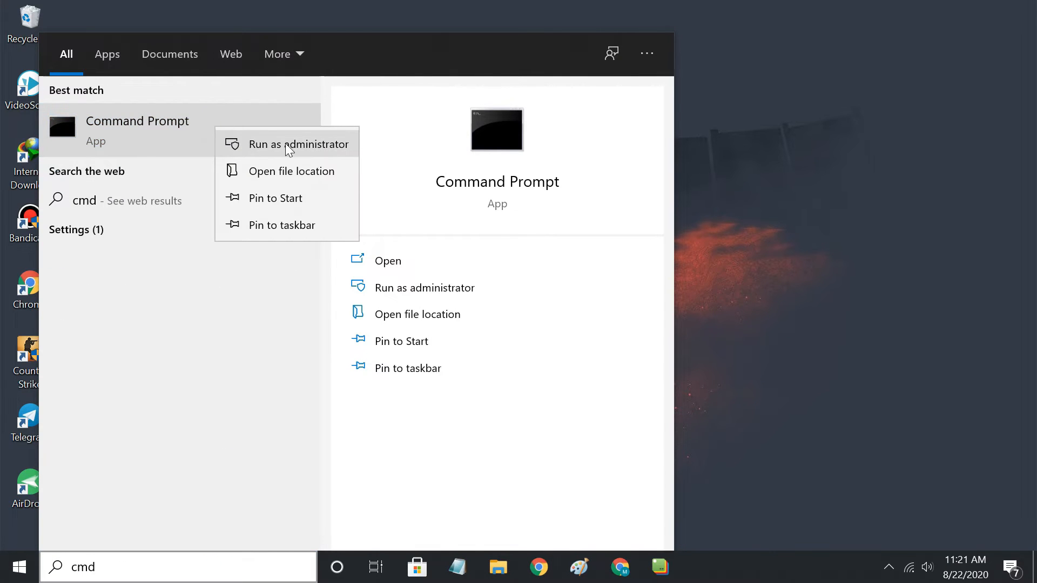
{"action": "left_click", "coordinate": [298, 143]}
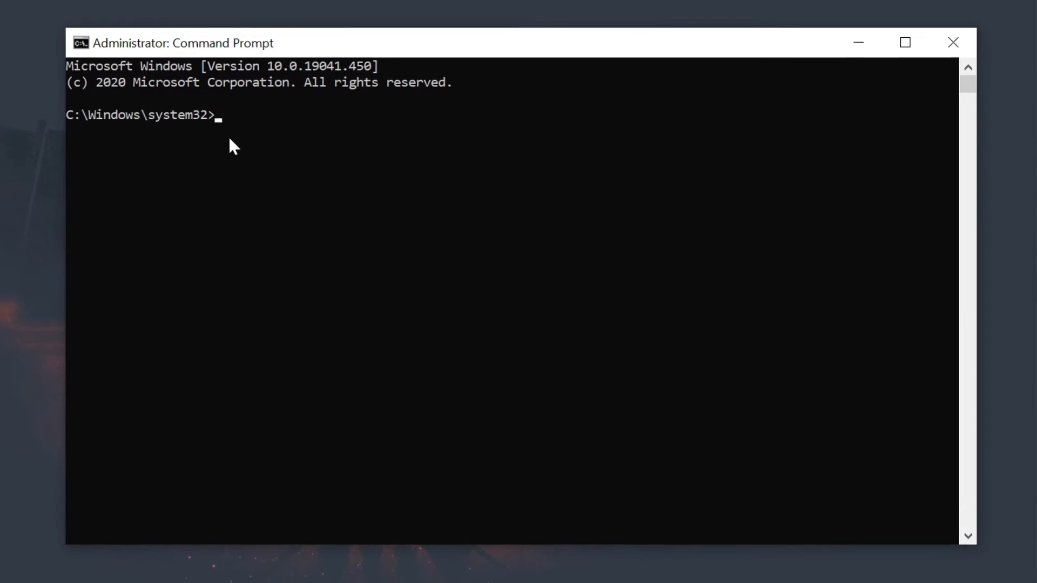
- Enter netsh and run 'interface show interface' to list Ethernet and Wi-Fi states
{"action": "type", "text": "netsh"}
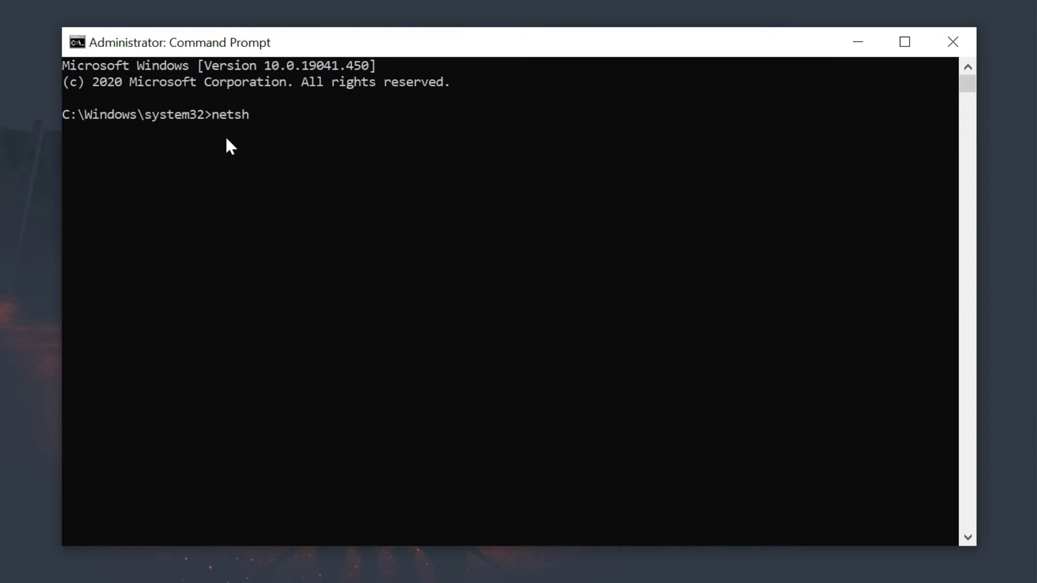
{"action": "key", "text": "Return"}
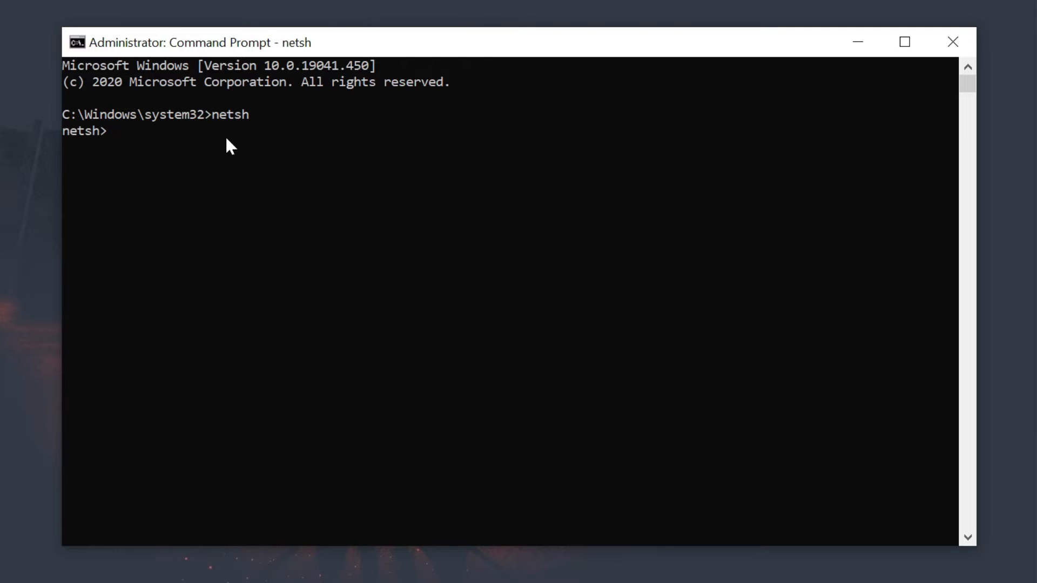
{"action": "type", "text": "interface sh"}
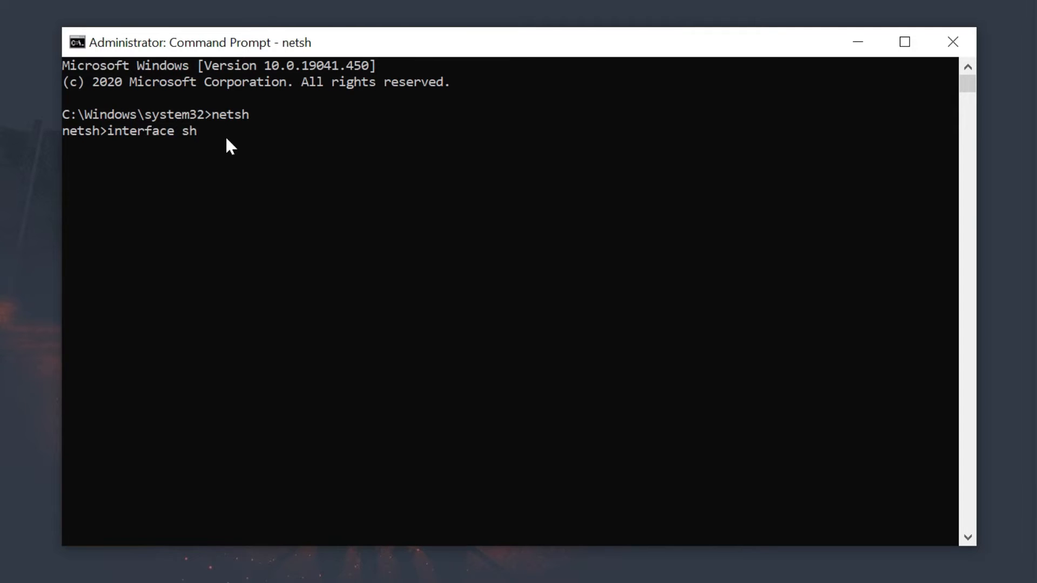
{"action": "type", "text": "ow interface"}
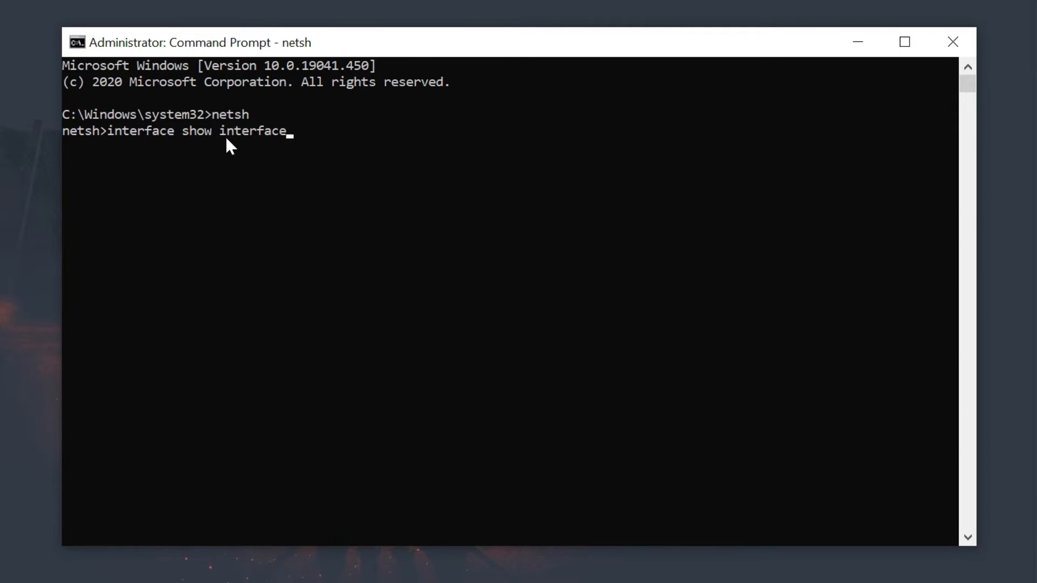
{"action": "key", "text": "Return"}
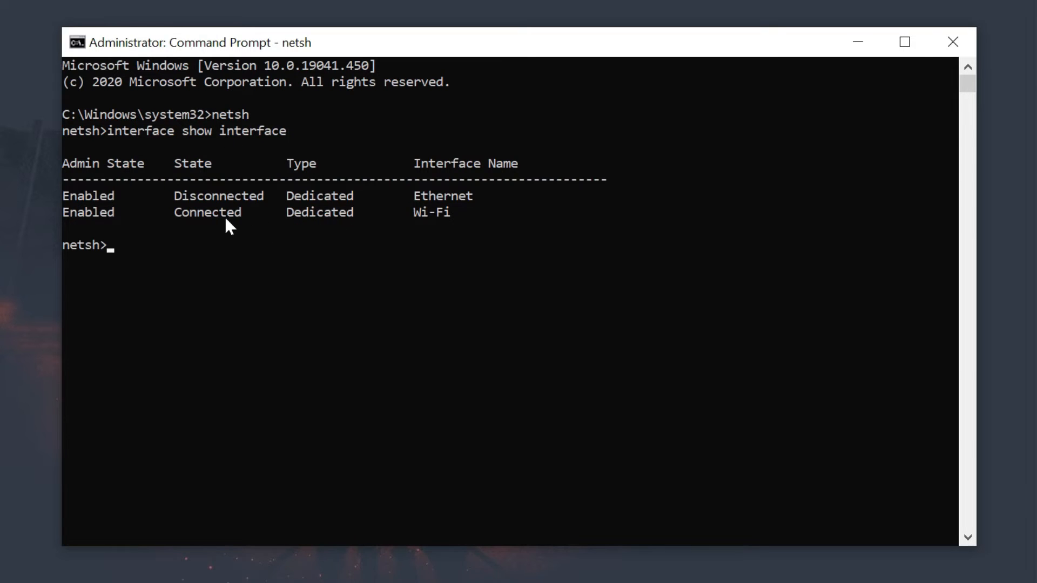
{"action": "mouse_move", "coordinate": [435, 224]}
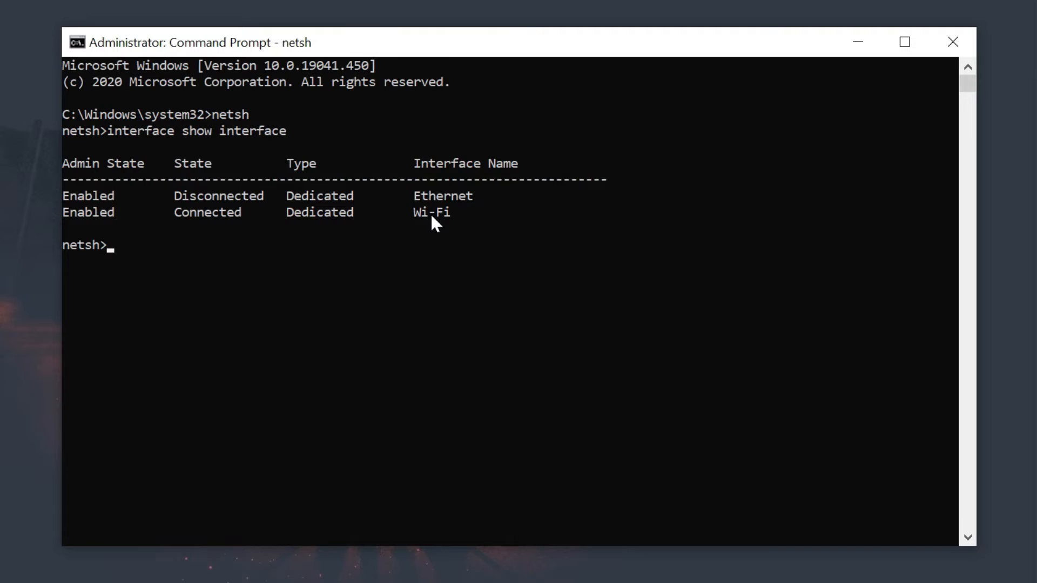
{"action": "mouse_move", "coordinate": [186, 293]}
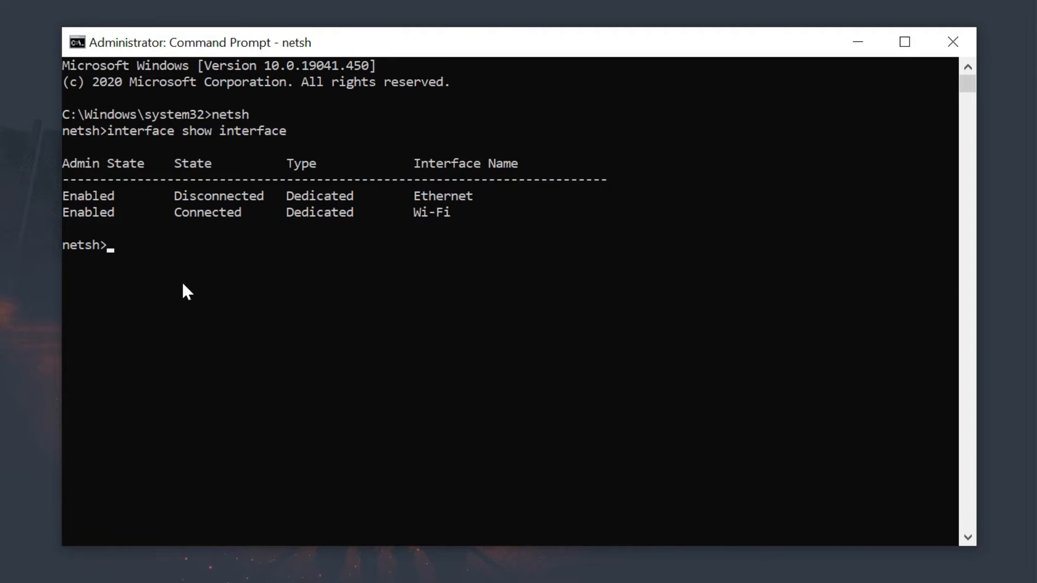
- Set Wi-Fi DNS statically to 8.8.8.8 with 'interface ip set dns'
{"action": "type", "text": "inter"}
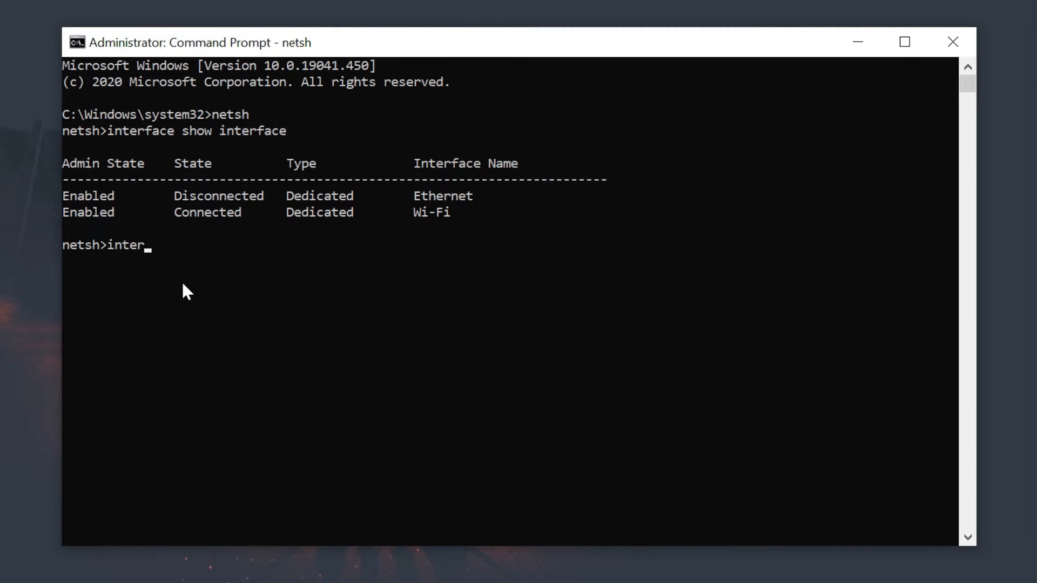
{"action": "type", "text": "face ip set"}
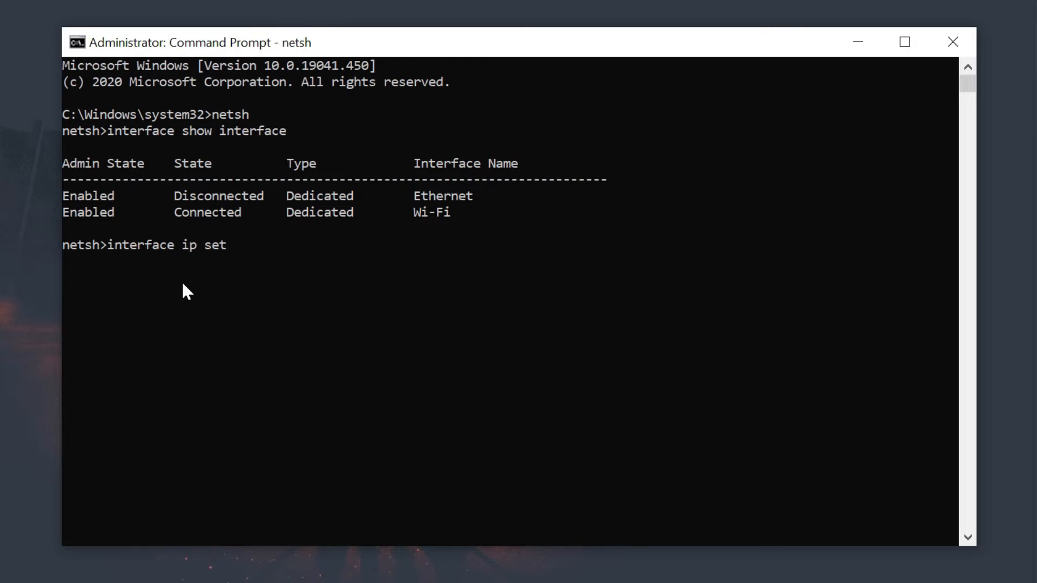
{"action": "type", "text": "dns name"}
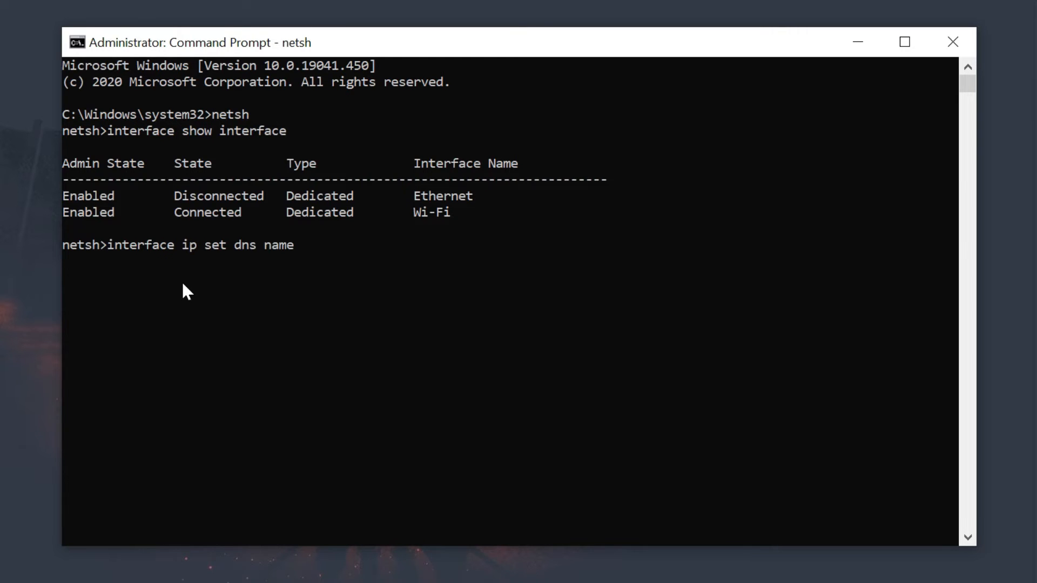
{"action": "type", "text": "=\""}
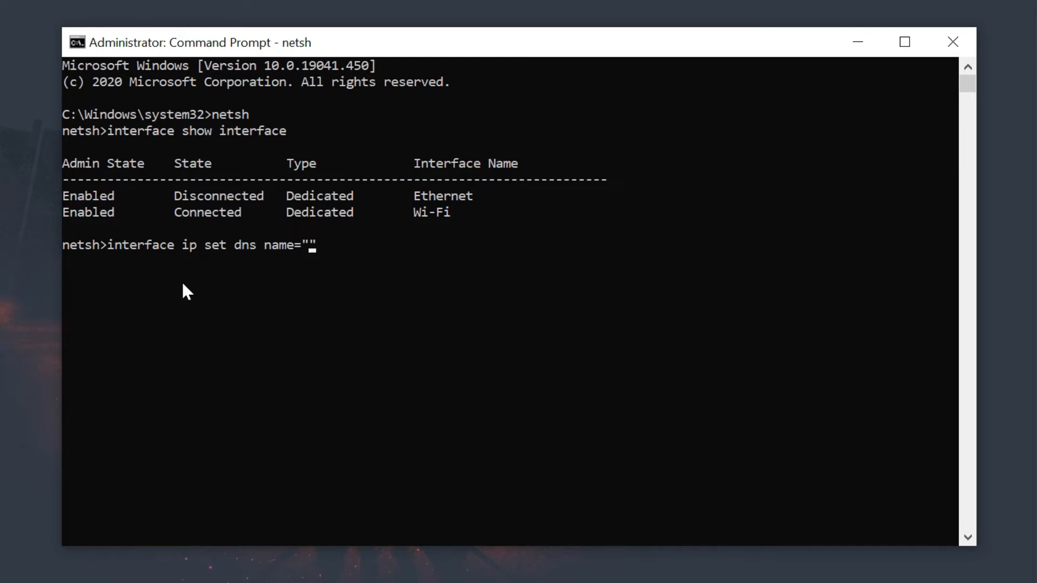
{"action": "mouse_move", "coordinate": [361, 267]}
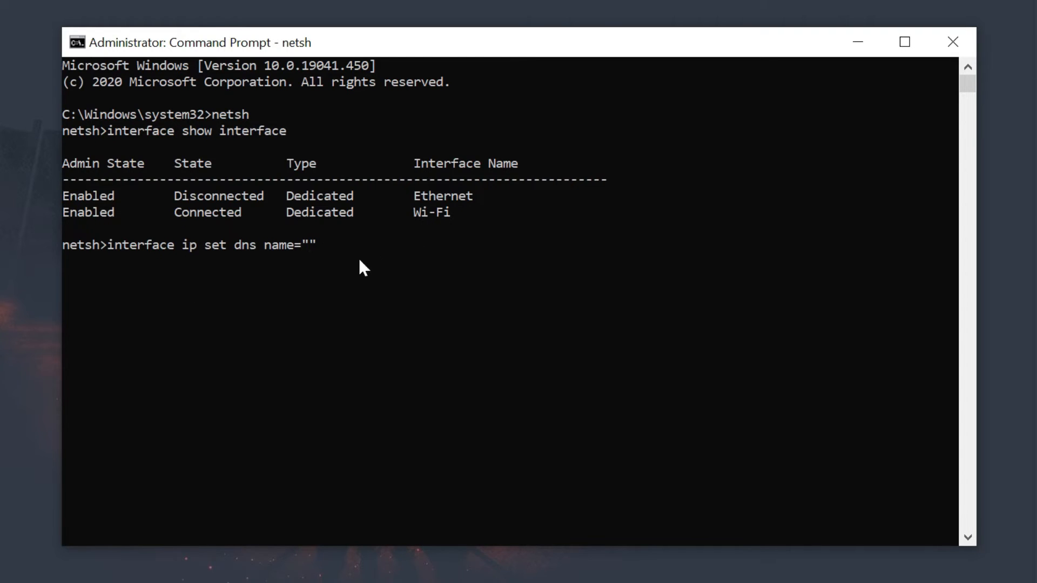
{"action": "type", "text": "Wi-Fi"}
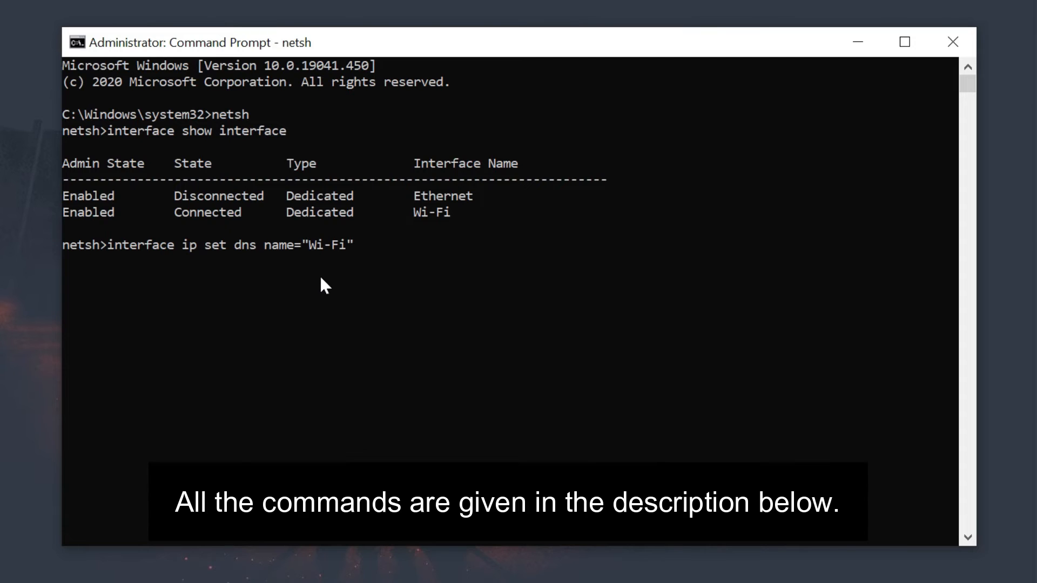
{"action": "type", "text": "sour"}
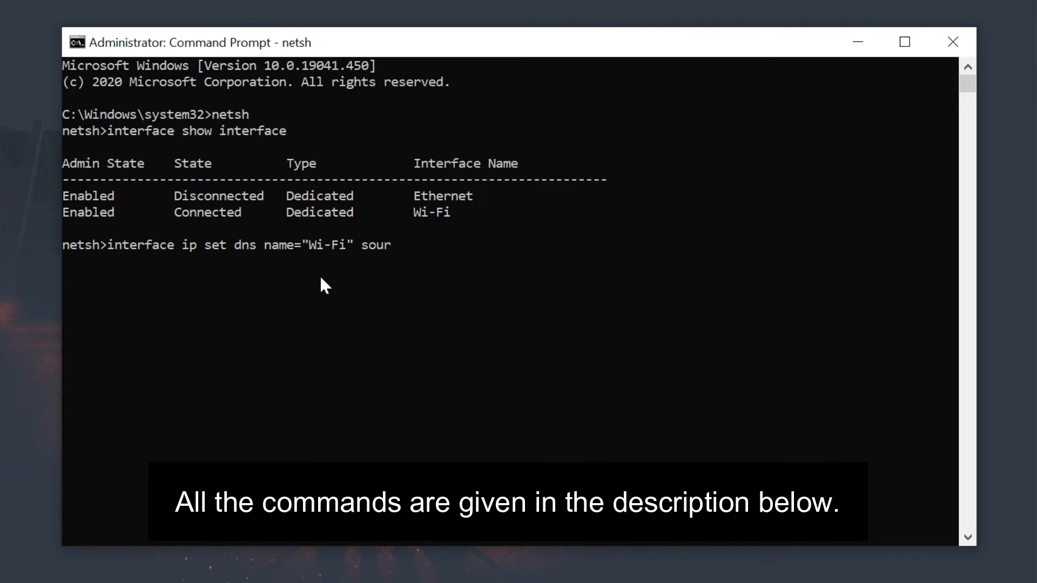
{"action": "type", "text": "ce=\""}
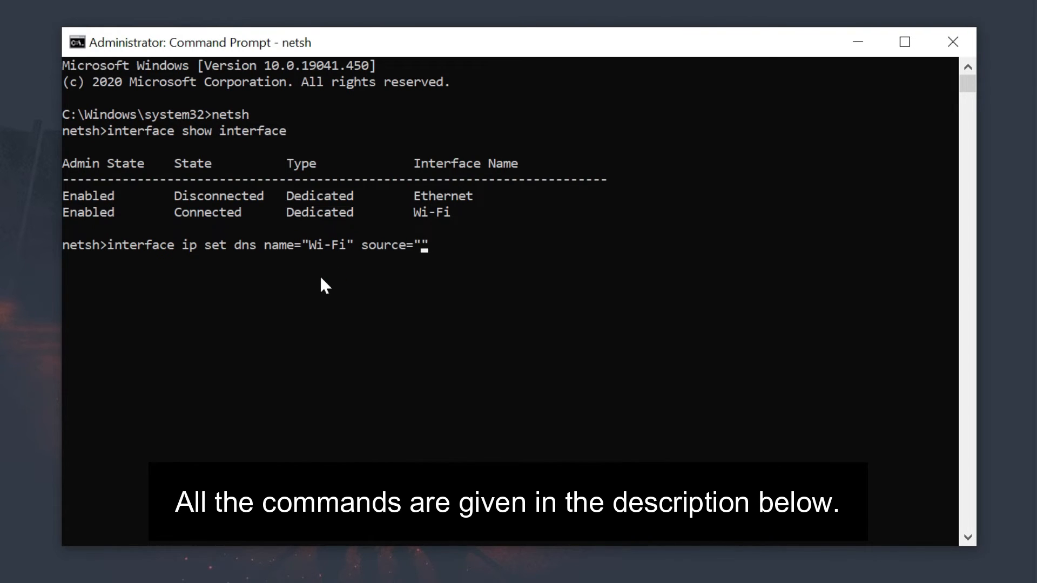
{"action": "type", "text": "static\" a"}
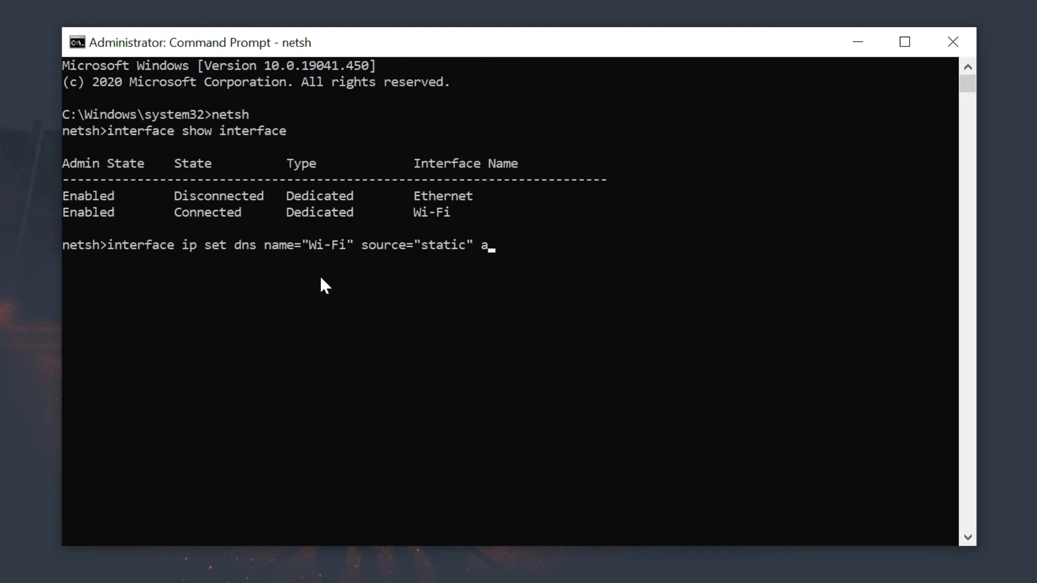
{"action": "type", "text": "ddress=\"\""}
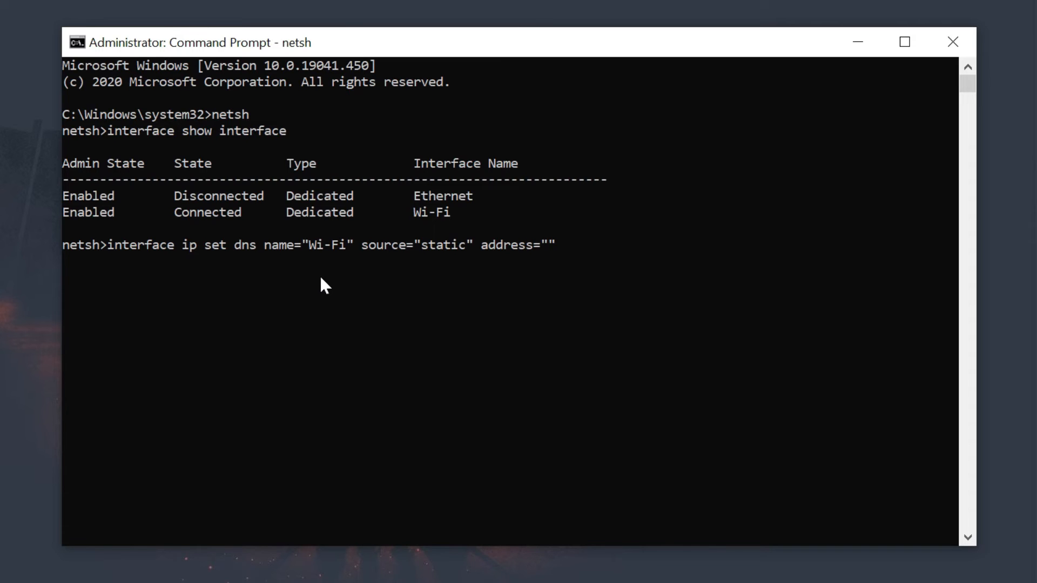
{"action": "type", "text": "8.8.8.8"}
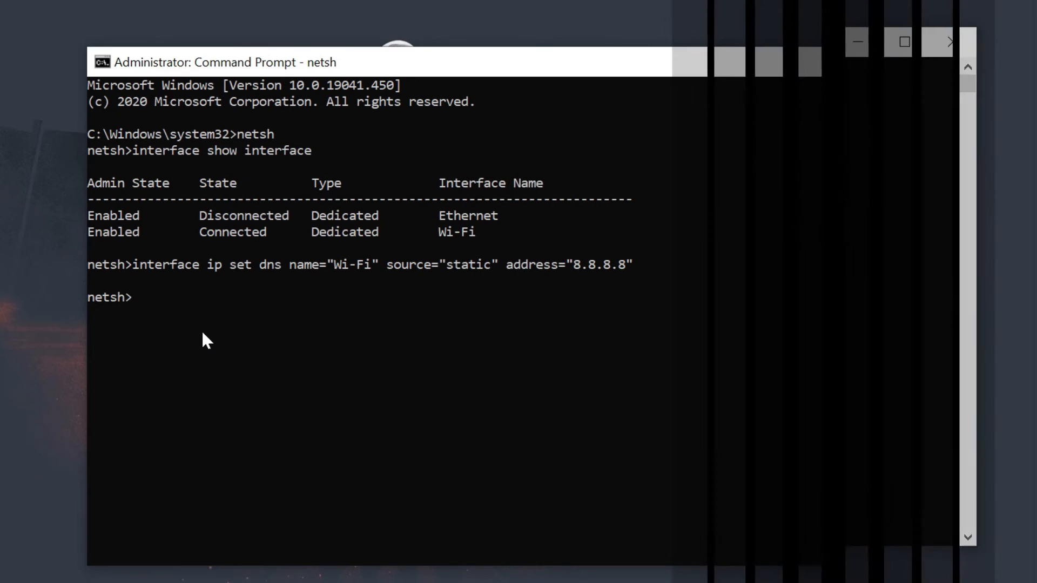
- Add 8.8.4.4 as the Wi-Fi adapter's second DNS server with index=2
{"action": "type", "text": "interface"}
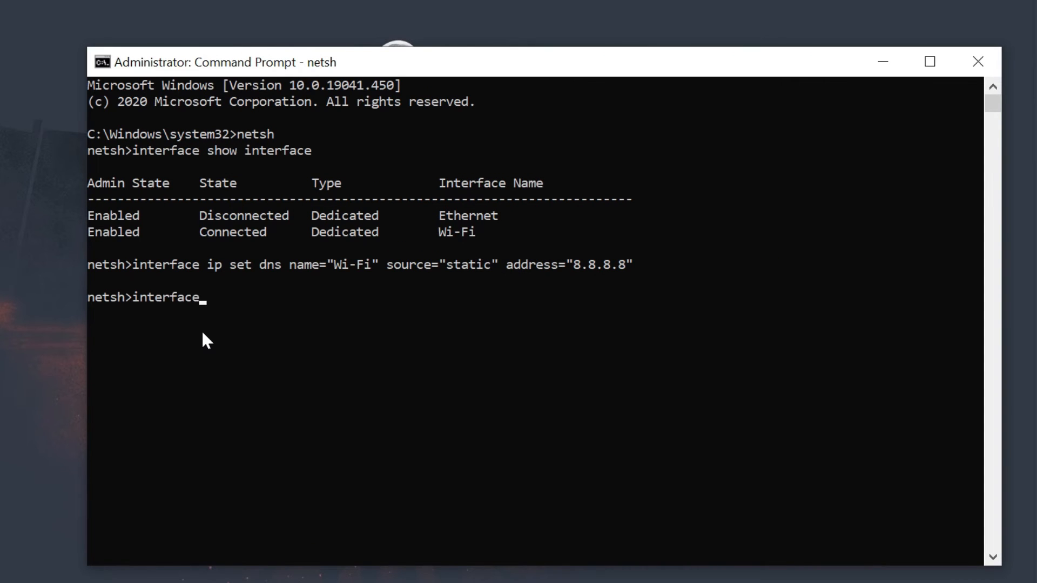
{"action": "type", "text": "ip add d"}
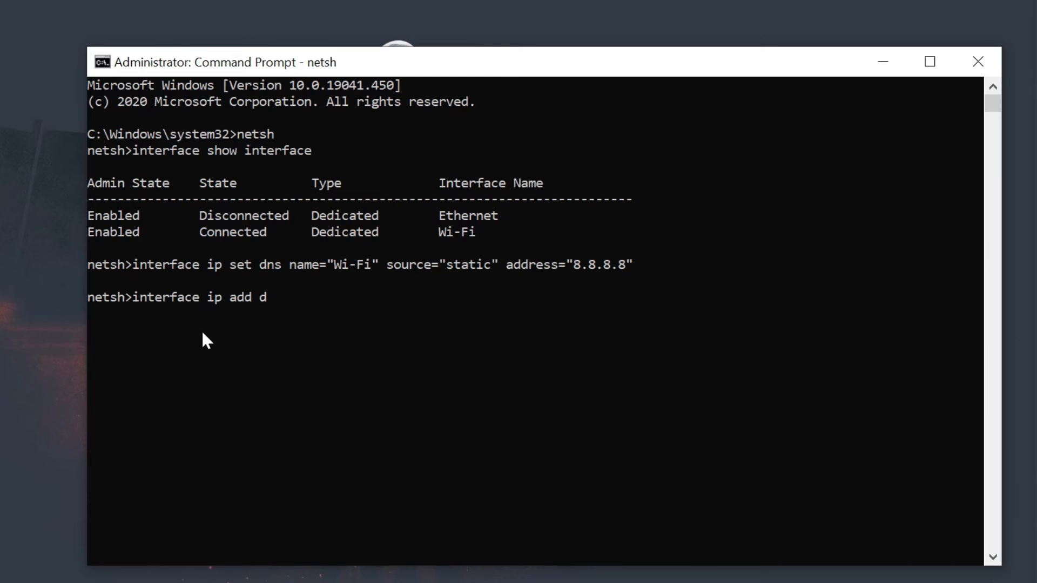
{"action": "type", "text": "ns name=\""}
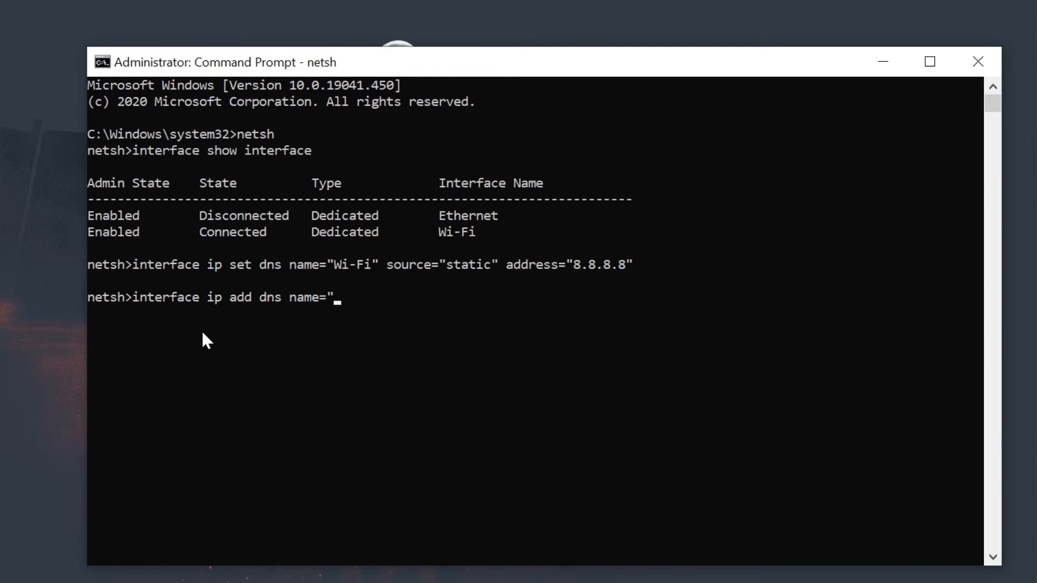
{"action": "type", "text": "Wi-Fi\" addr=\"8.8.4.4"}
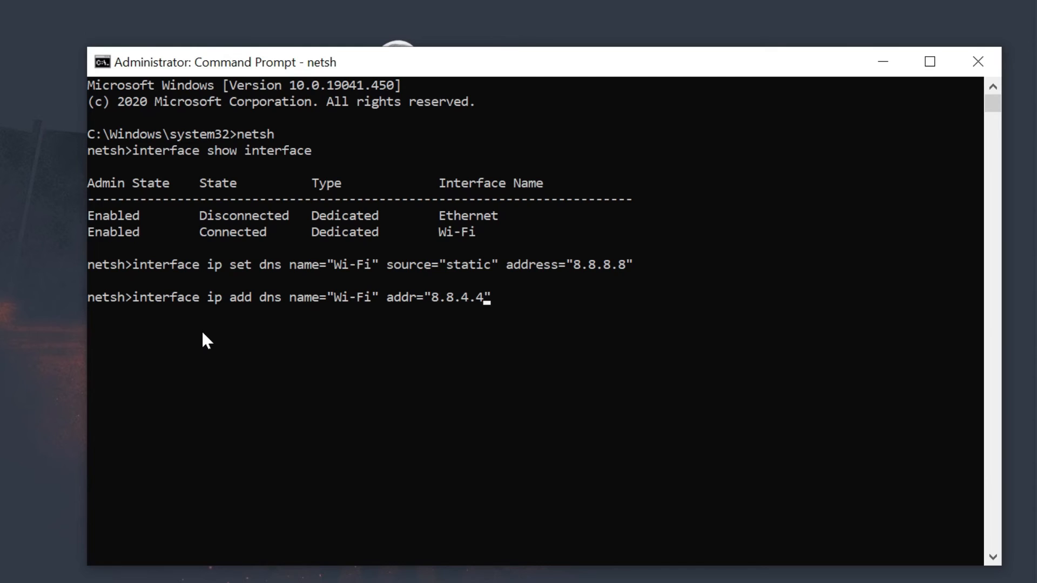
{"action": "type", "text": "index=2"}
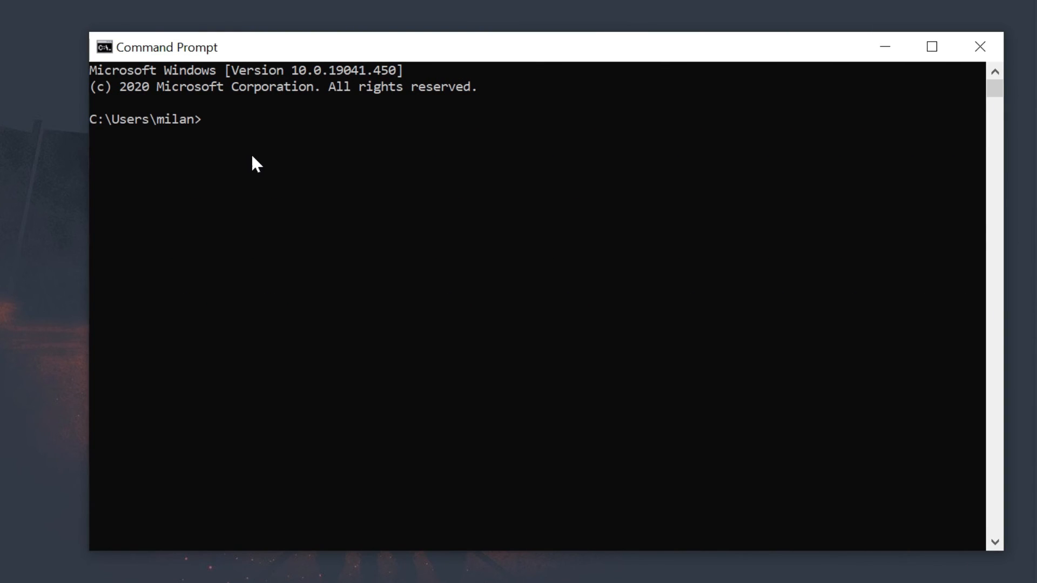
- Enter 'ipconfig/all' in the new Command Prompt to check the DNS servers
{"action": "type", "text": "ipconfi"}
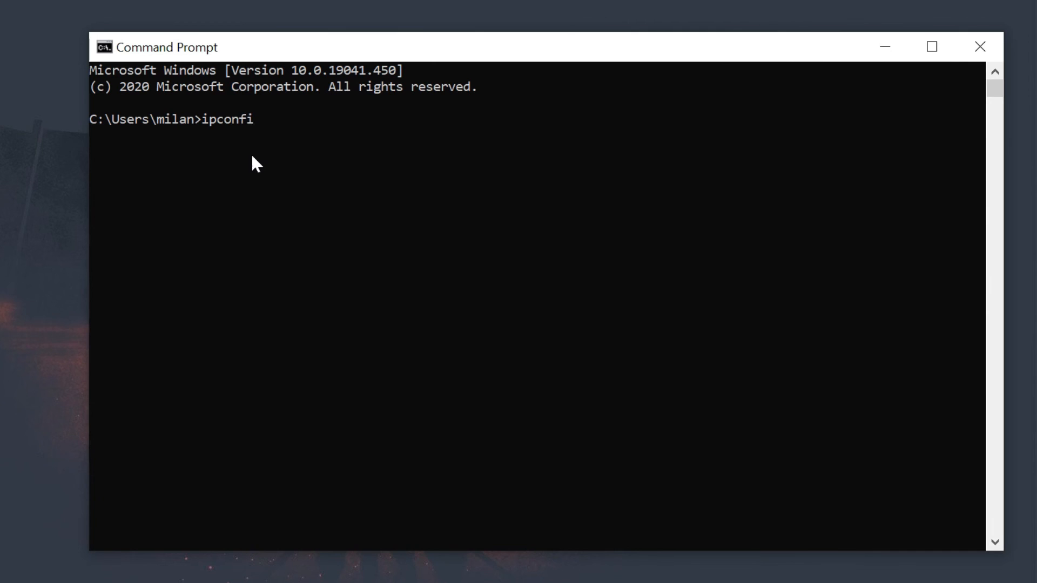
{"action": "type", "text": "g/all"}
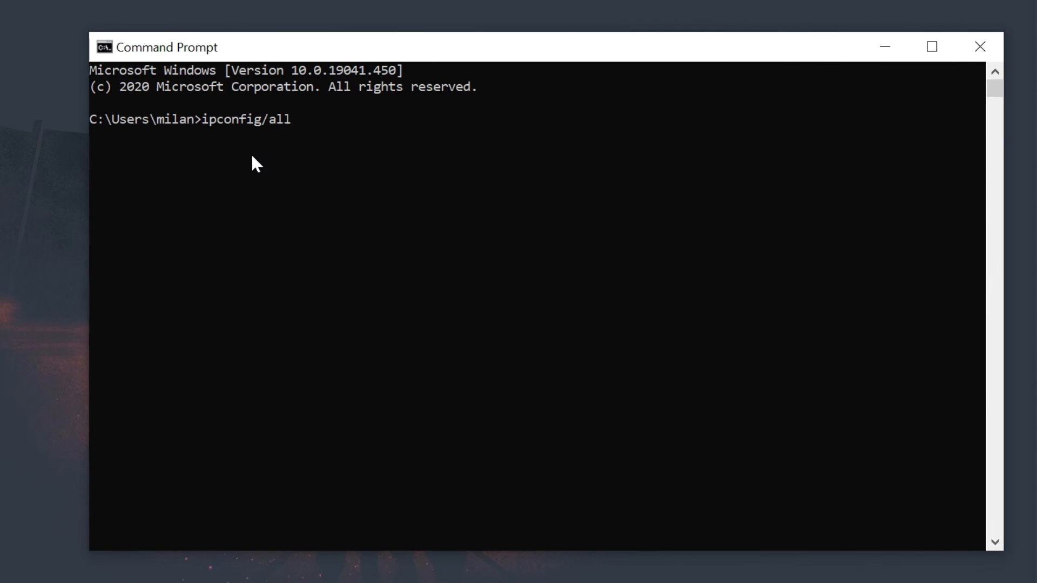